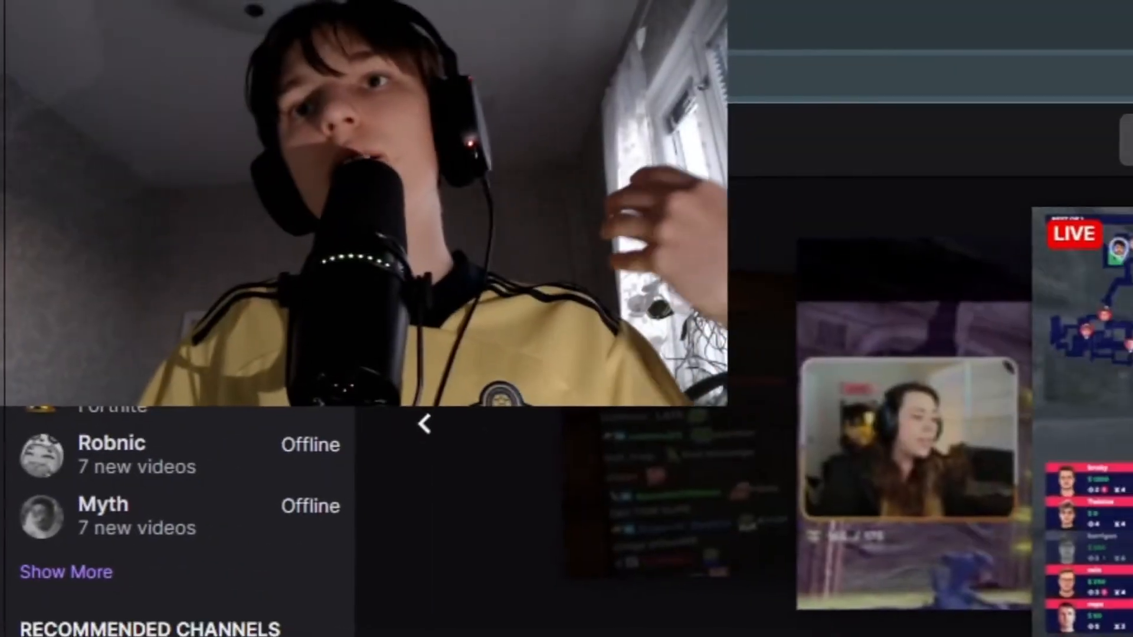
Step: Go to the Twitch account settings page from the profile menu
{"action": "scroll", "scroll_direction": "down", "scroll_amount": 3}
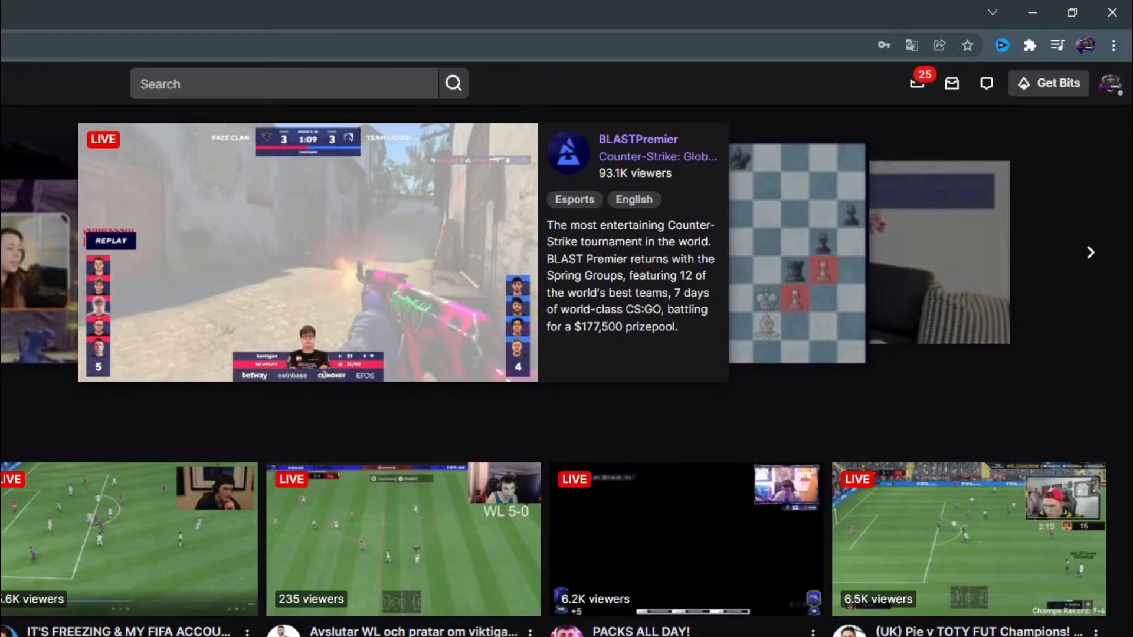
{"action": "left_click", "coordinate": [1113, 82]}
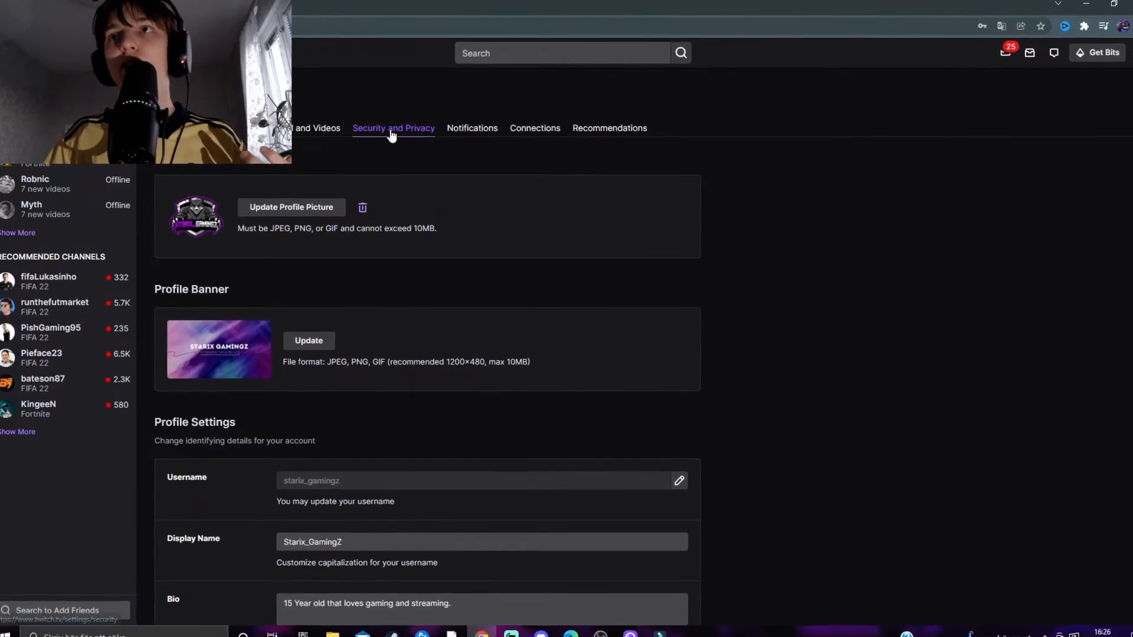
Step: Show the Security and Privacy settings scrolled to the Security section
{"action": "left_click", "coordinate": [393, 128]}
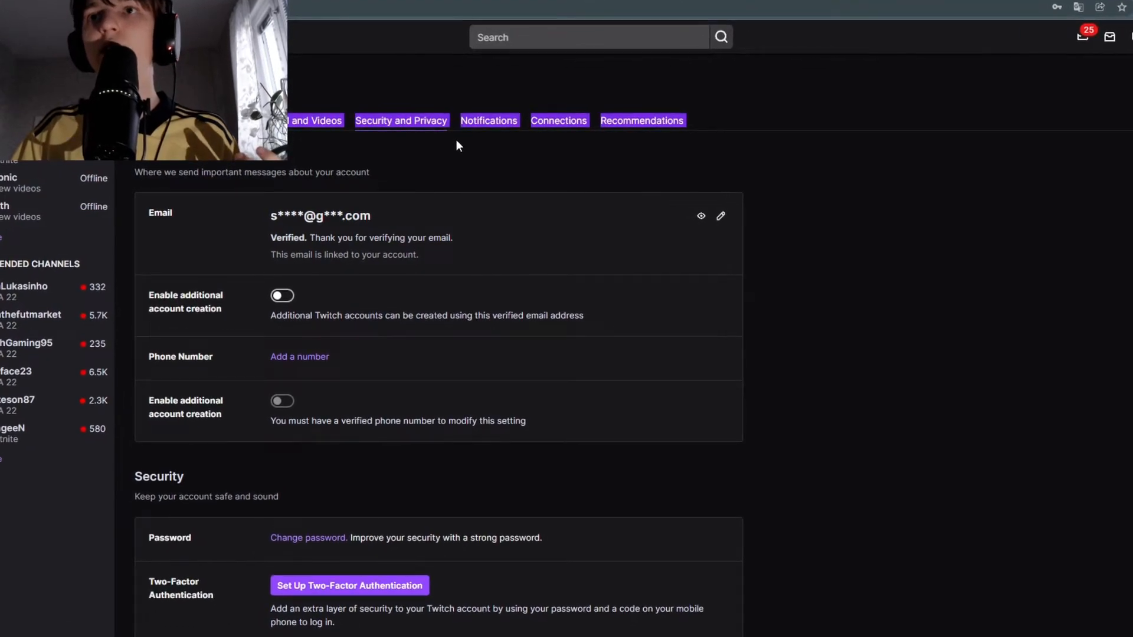
{"action": "scroll", "scroll_direction": "down", "scroll_amount": 3}
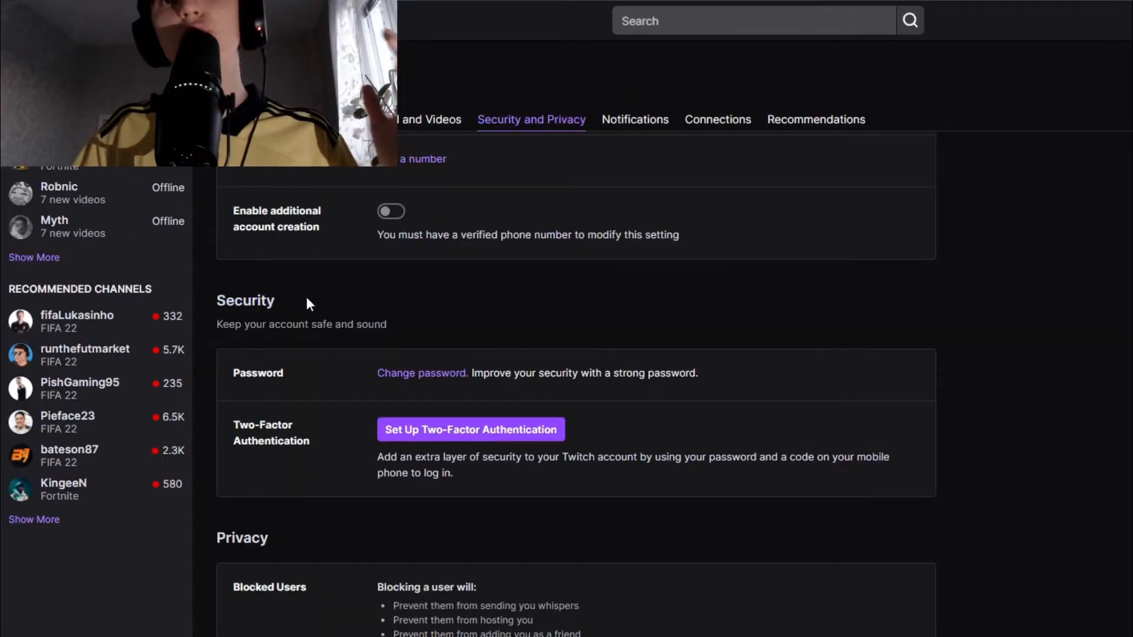
{"action": "mouse_move", "coordinate": [334, 427]}
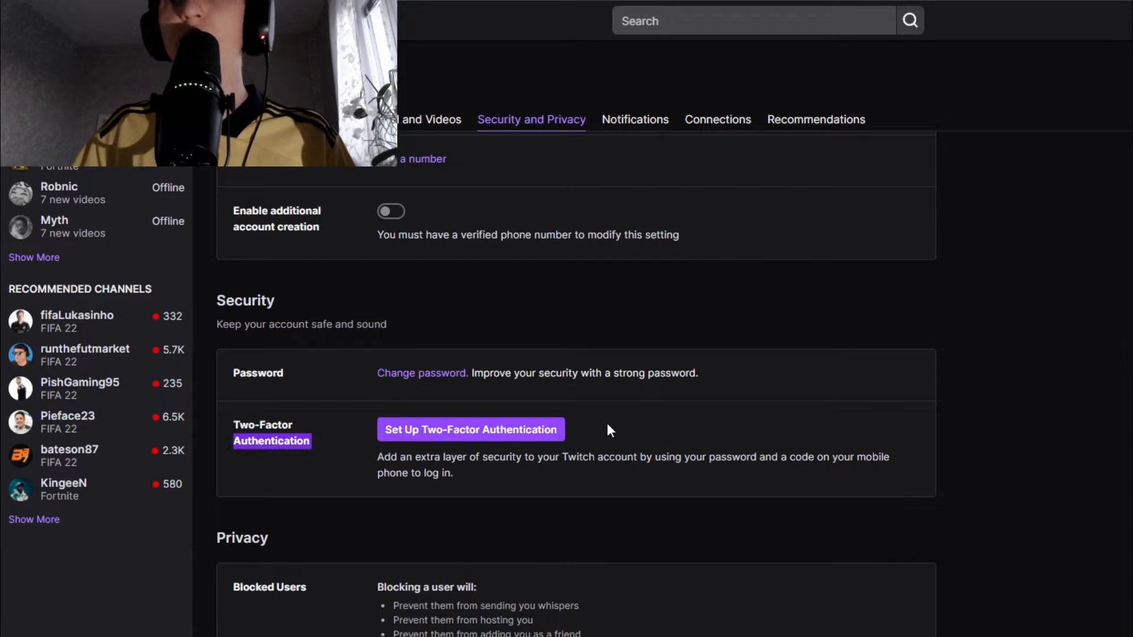
Step: Begin two-factor authentication setup and enable 2FA to reach the phone number prompt
{"action": "left_click", "coordinate": [469, 429]}
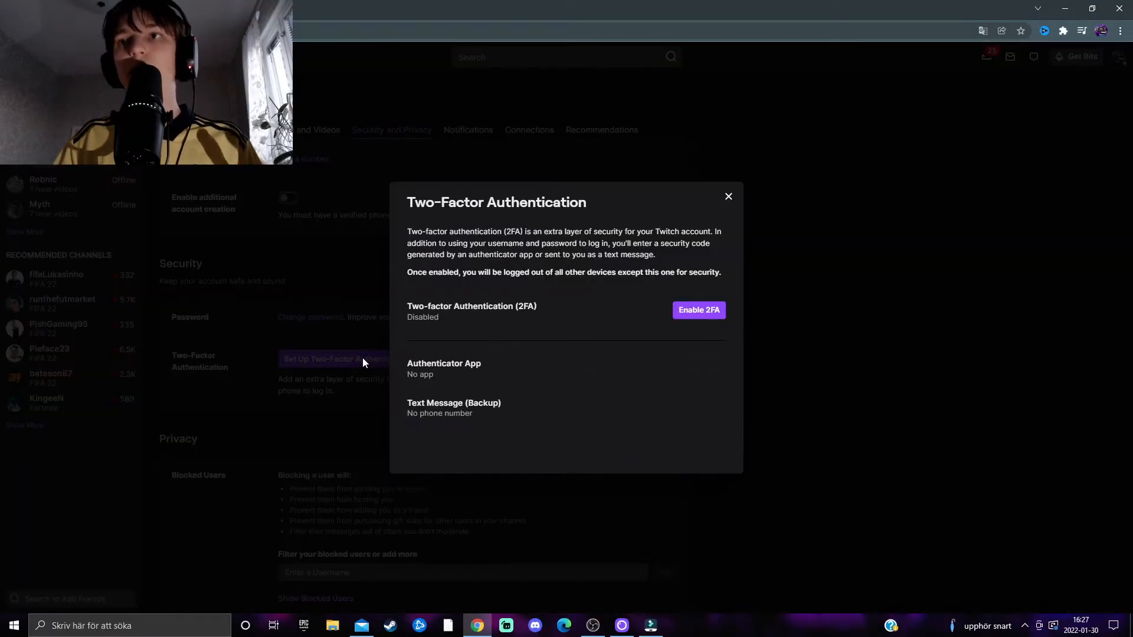
{"action": "mouse_move", "coordinate": [699, 311]}
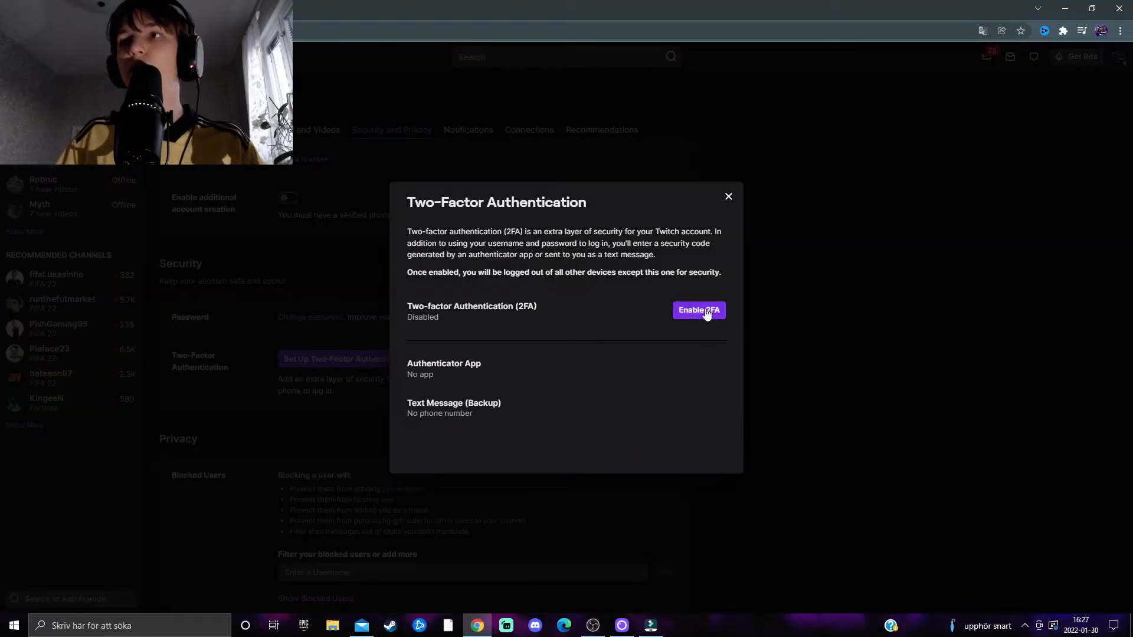
{"action": "left_click", "coordinate": [698, 310]}
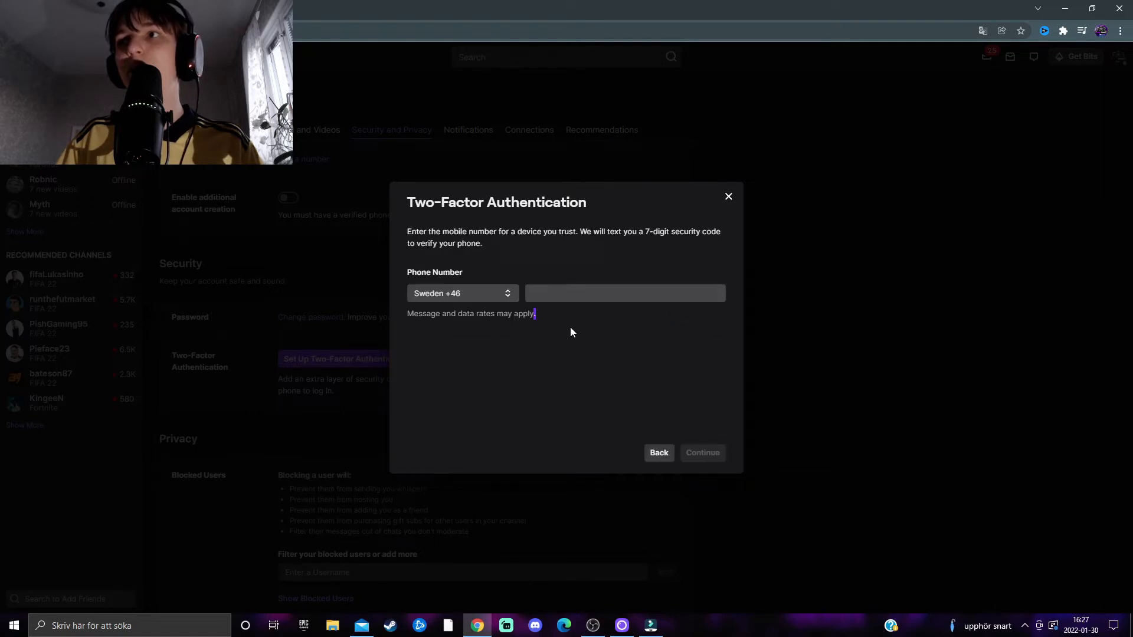
{"action": "mouse_move", "coordinate": [477, 220]}
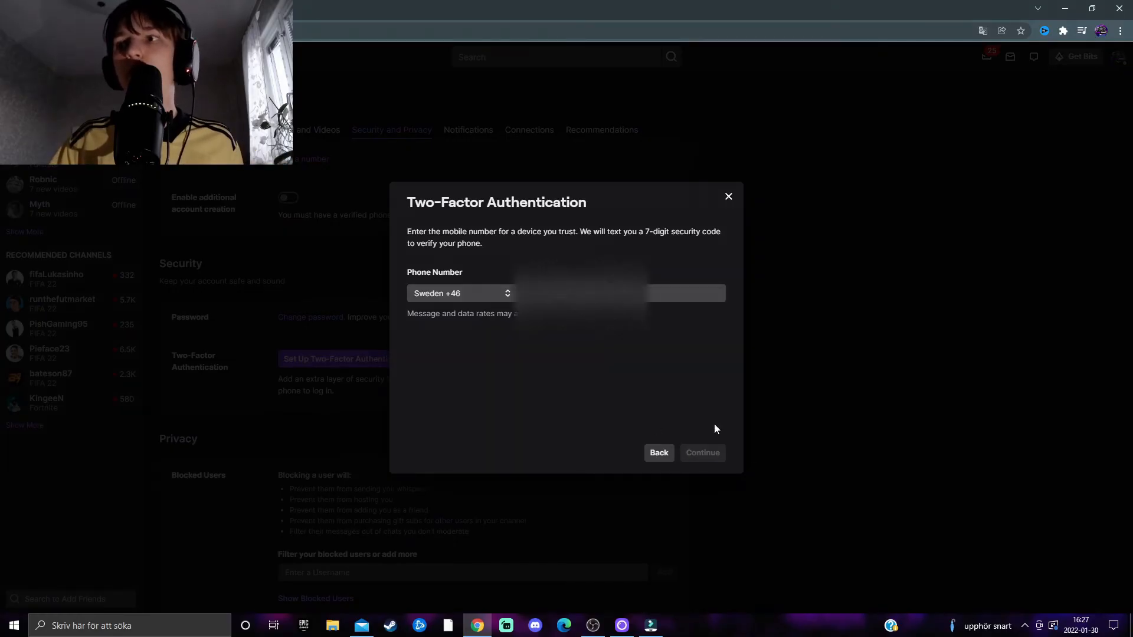
{"action": "left_click", "coordinate": [700, 452]}
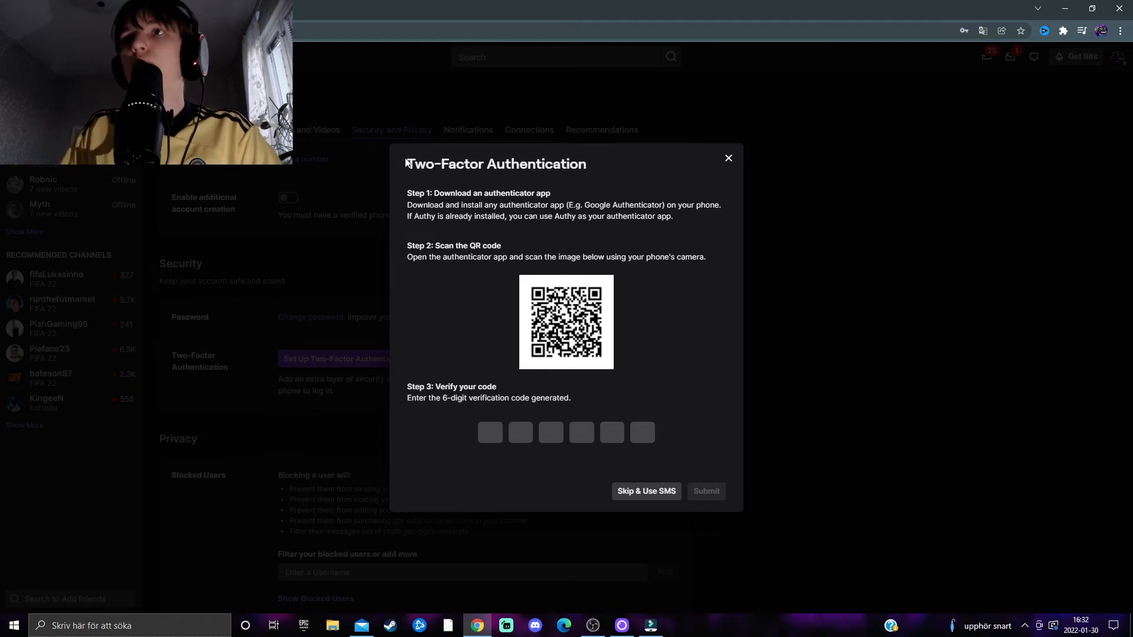
{"action": "mouse_move", "coordinate": [646, 496]}
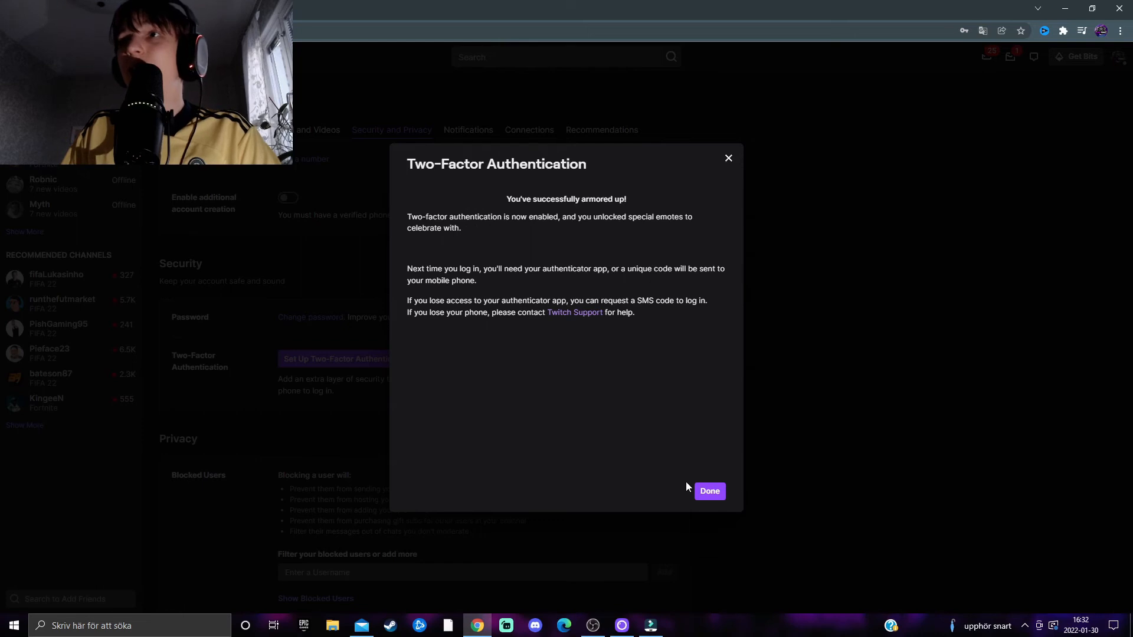
{"action": "mouse_move", "coordinate": [496, 248]}
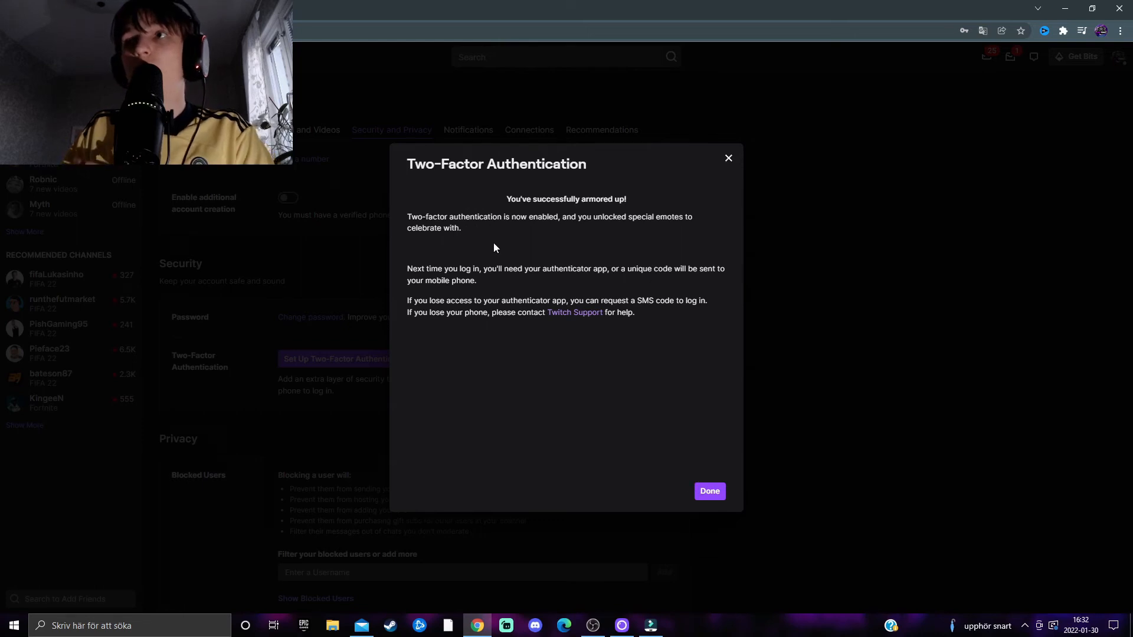
Step: Review the 2FA success message and finish the setup with Done
{"action": "double_click", "coordinate": [566, 198]}
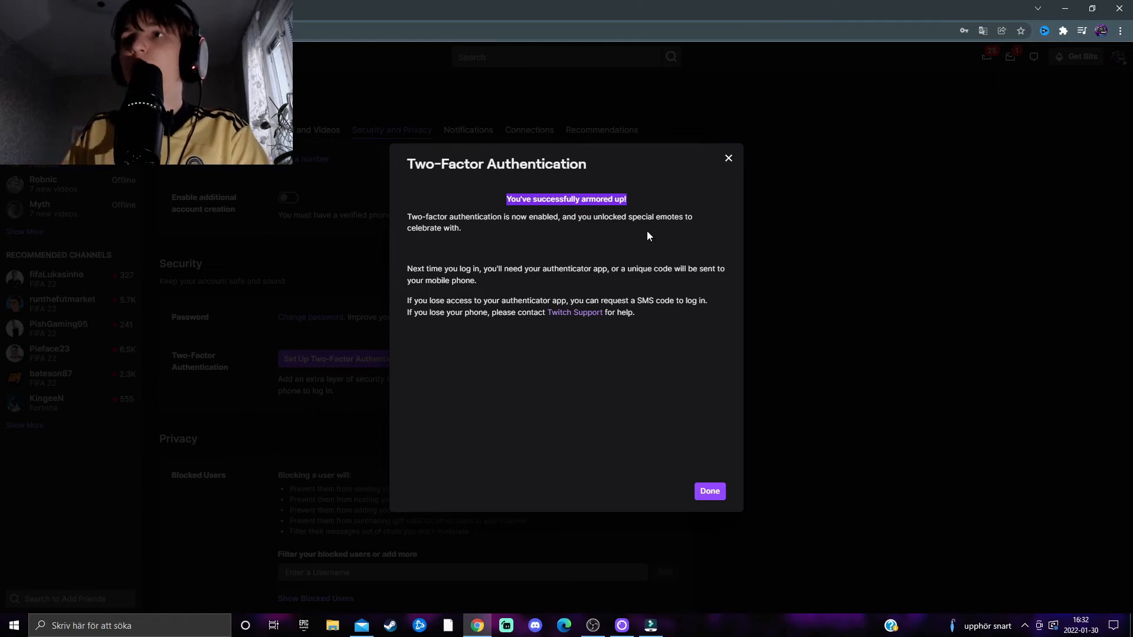
{"action": "left_click", "coordinate": [710, 491]}
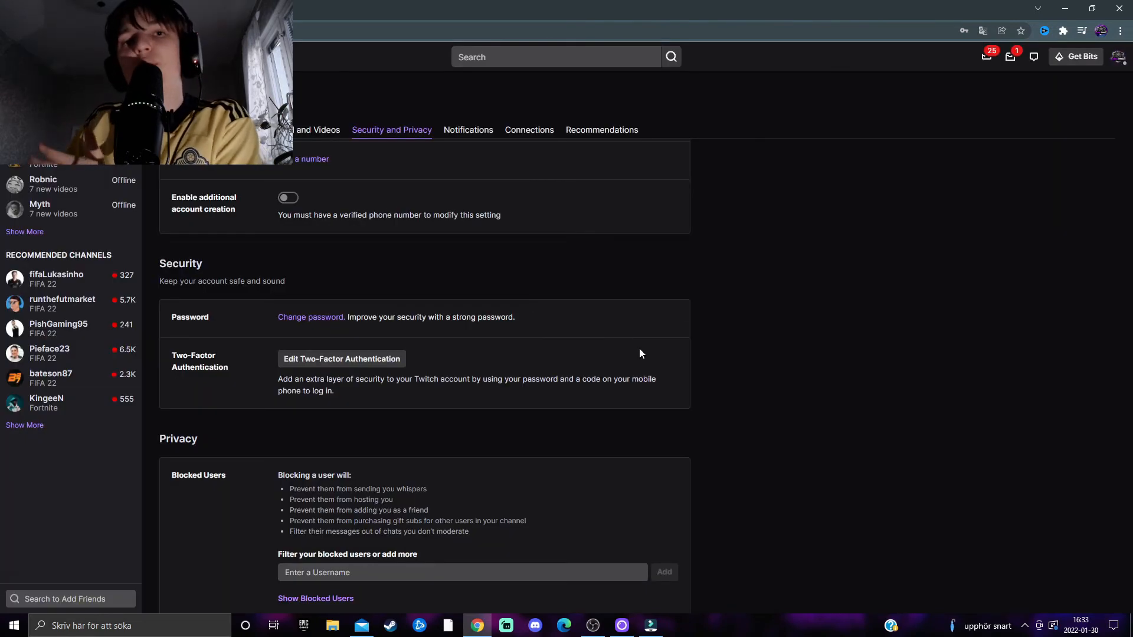
{"action": "mouse_move", "coordinate": [397, 374]}
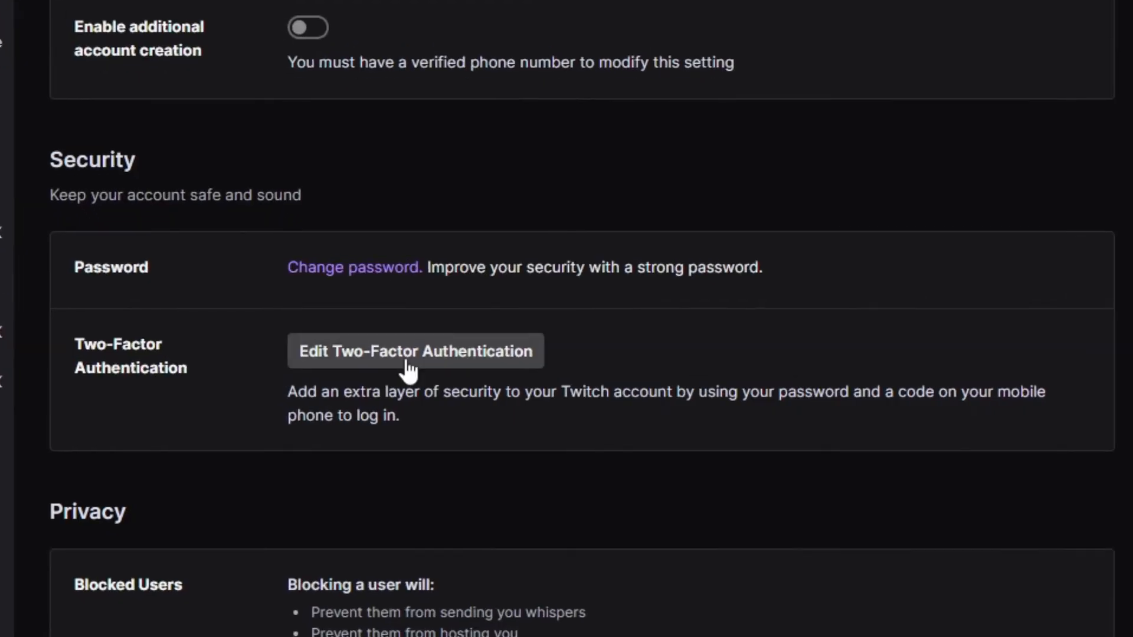
Step: View the 2FA status via Edit Two-Factor Authentication, then visit the Authy support page
{"action": "left_click", "coordinate": [414, 352]}
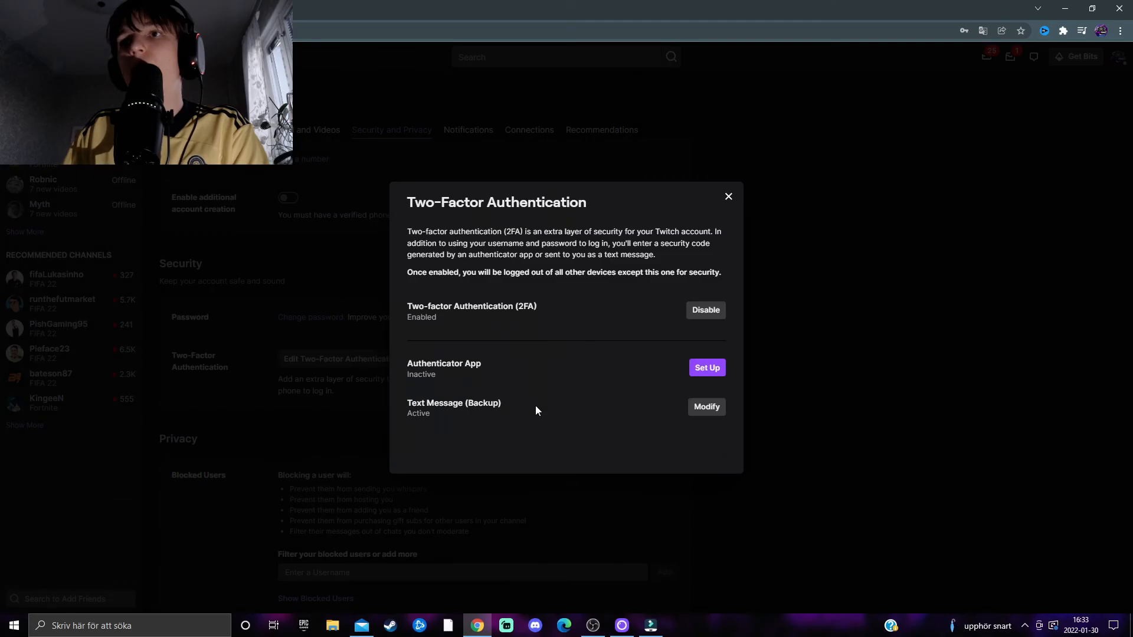
{"action": "mouse_move", "coordinate": [658, 388]}
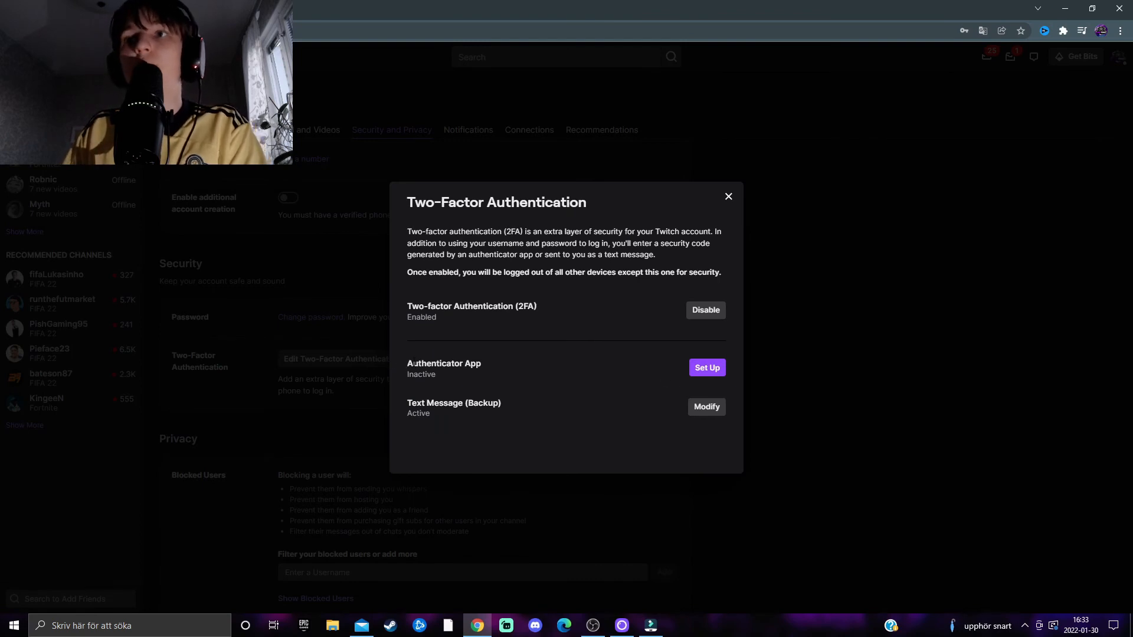
{"action": "mouse_move", "coordinate": [473, 375]}
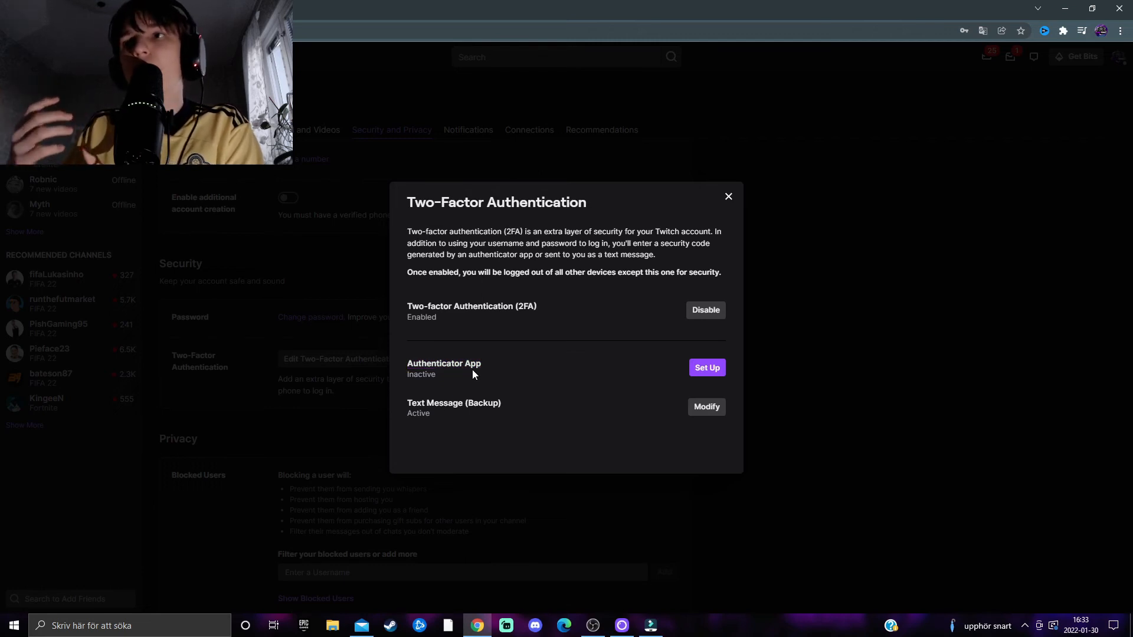
{"action": "mouse_move", "coordinate": [636, 402]}
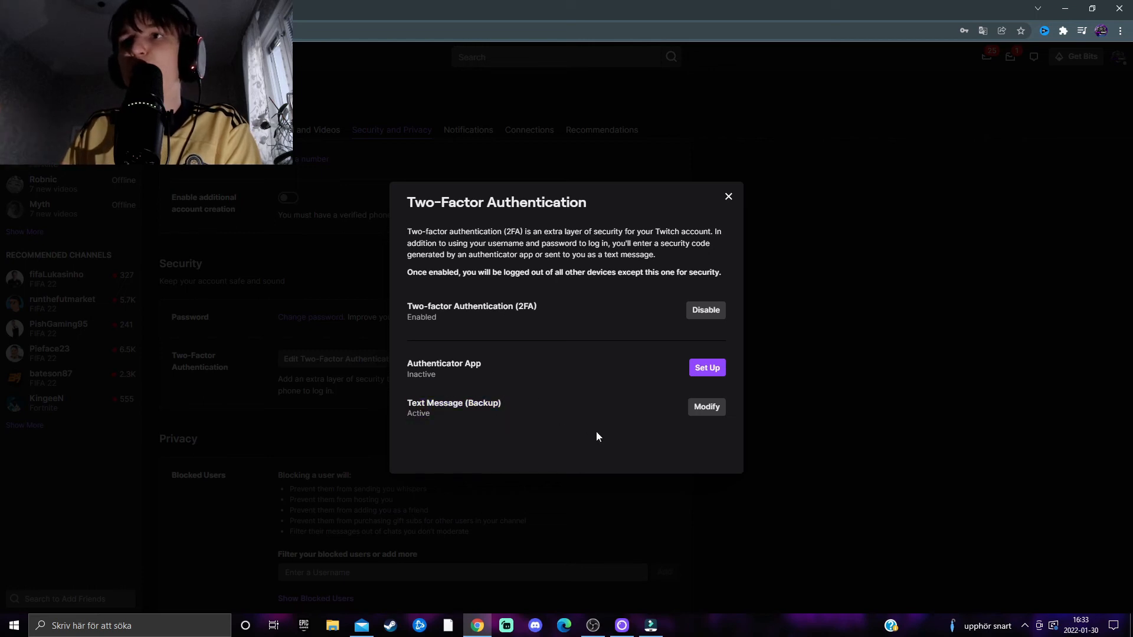
{"action": "left_click", "coordinate": [728, 197]}
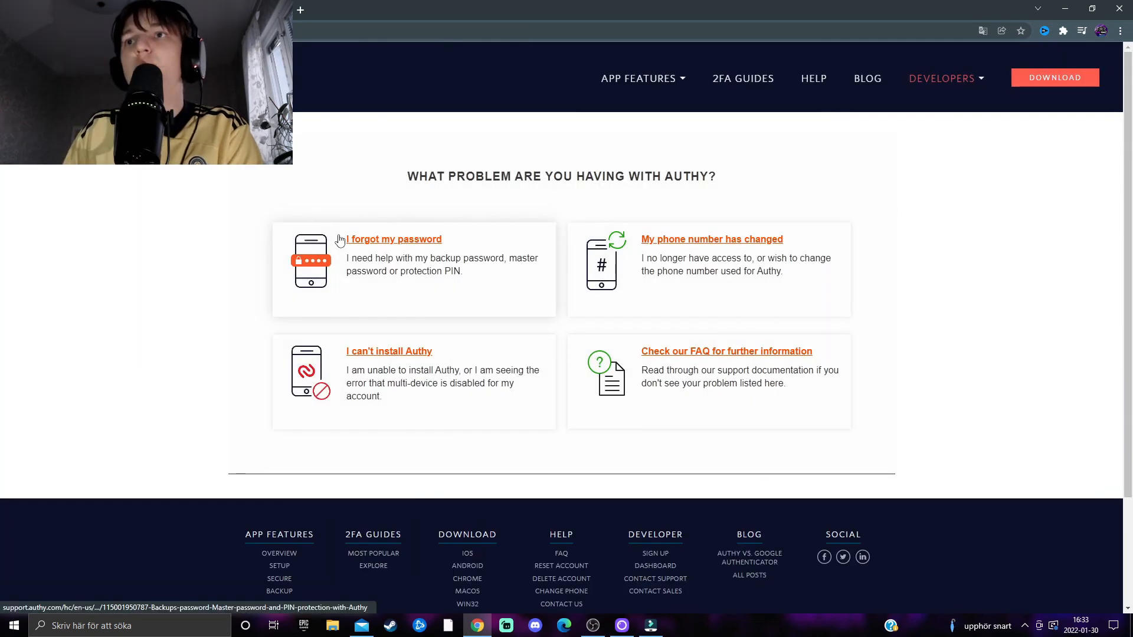
{"action": "mouse_move", "coordinate": [444, 268]}
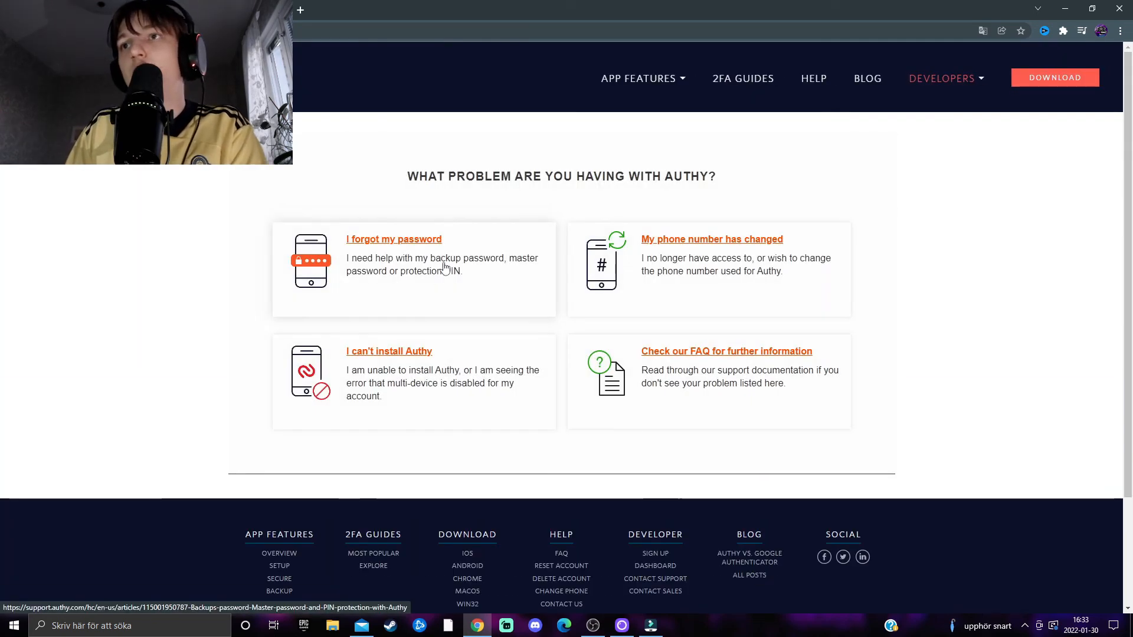